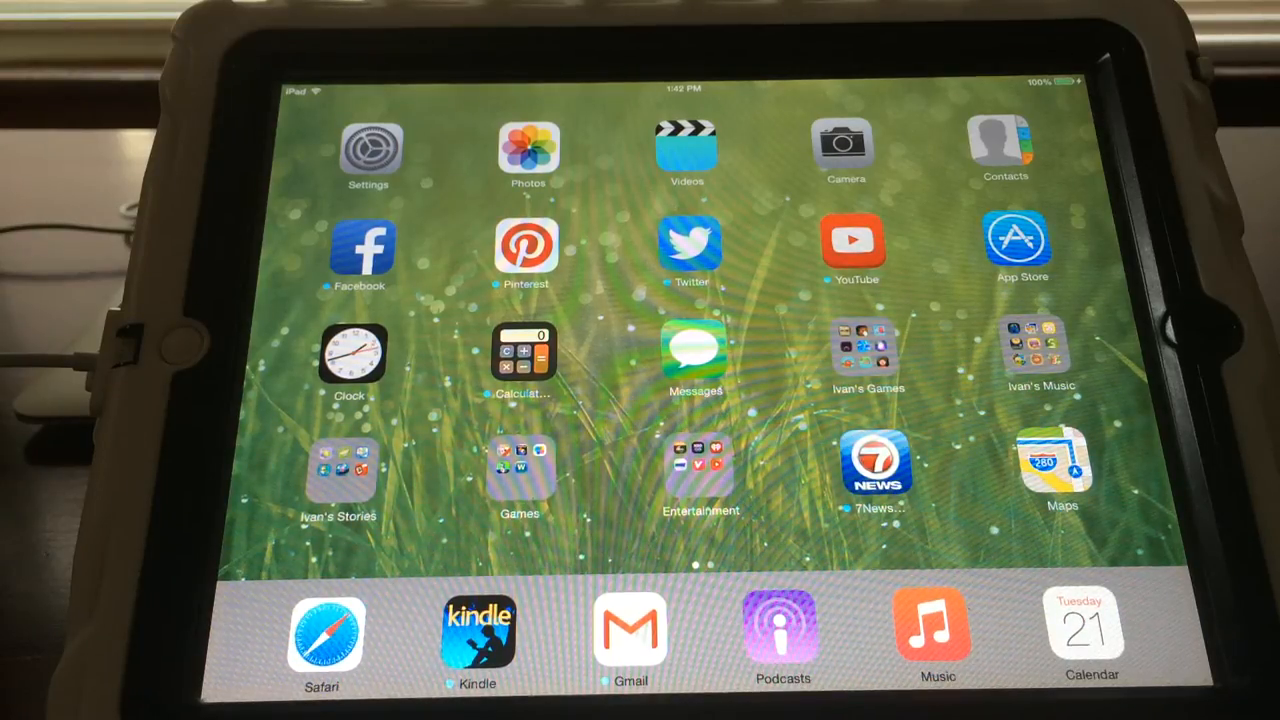
- Navigate from Settings through General › Accessibility down to the AssistiveTouch page
click(368, 150)
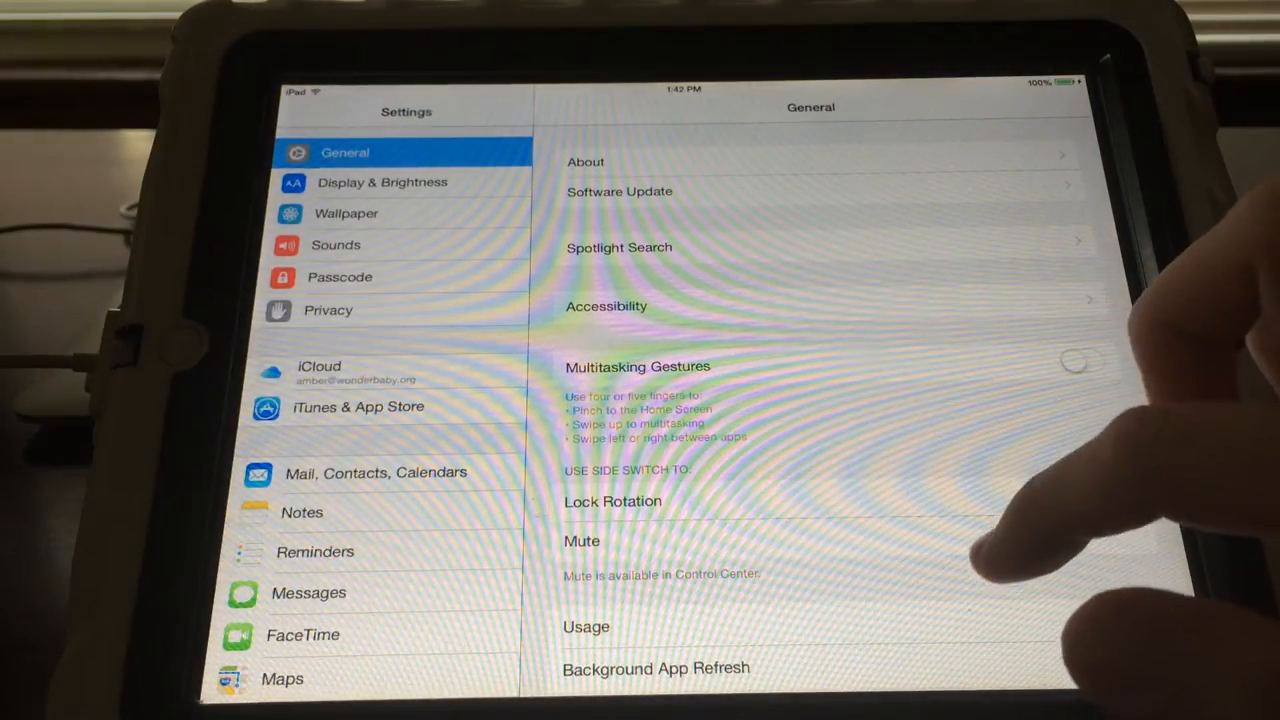
click(608, 306)
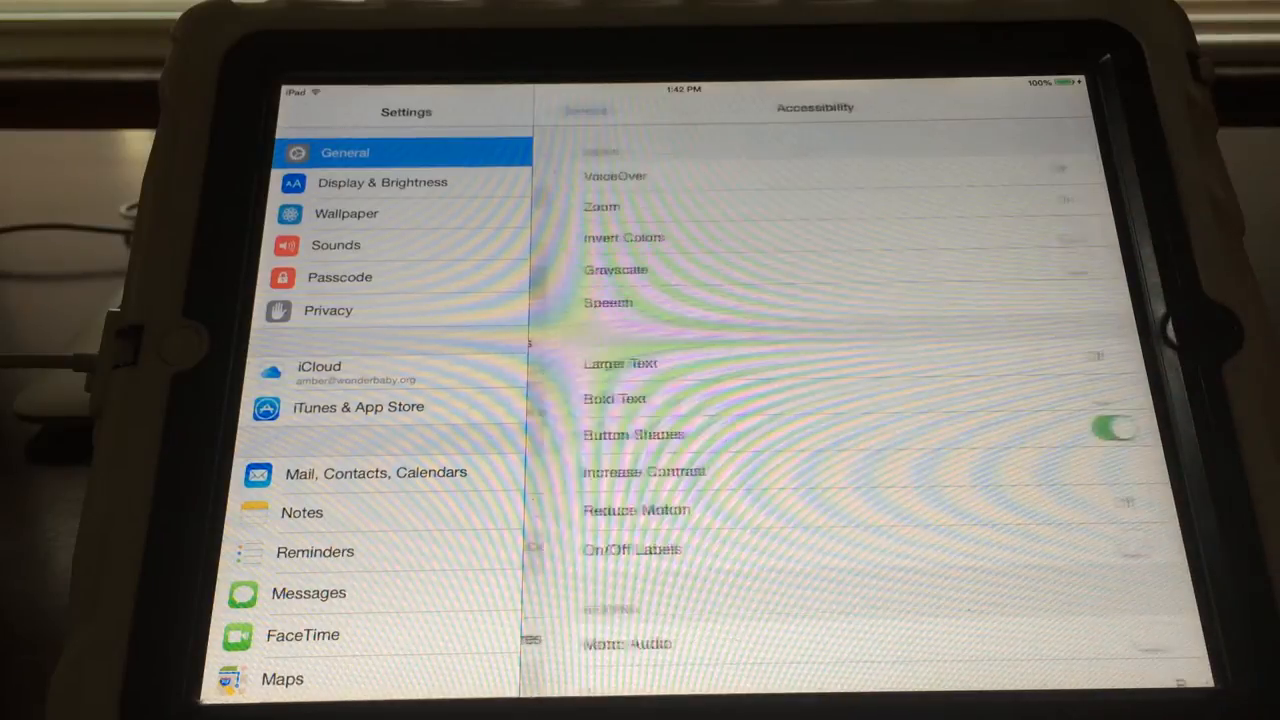
scroll(down, 3)
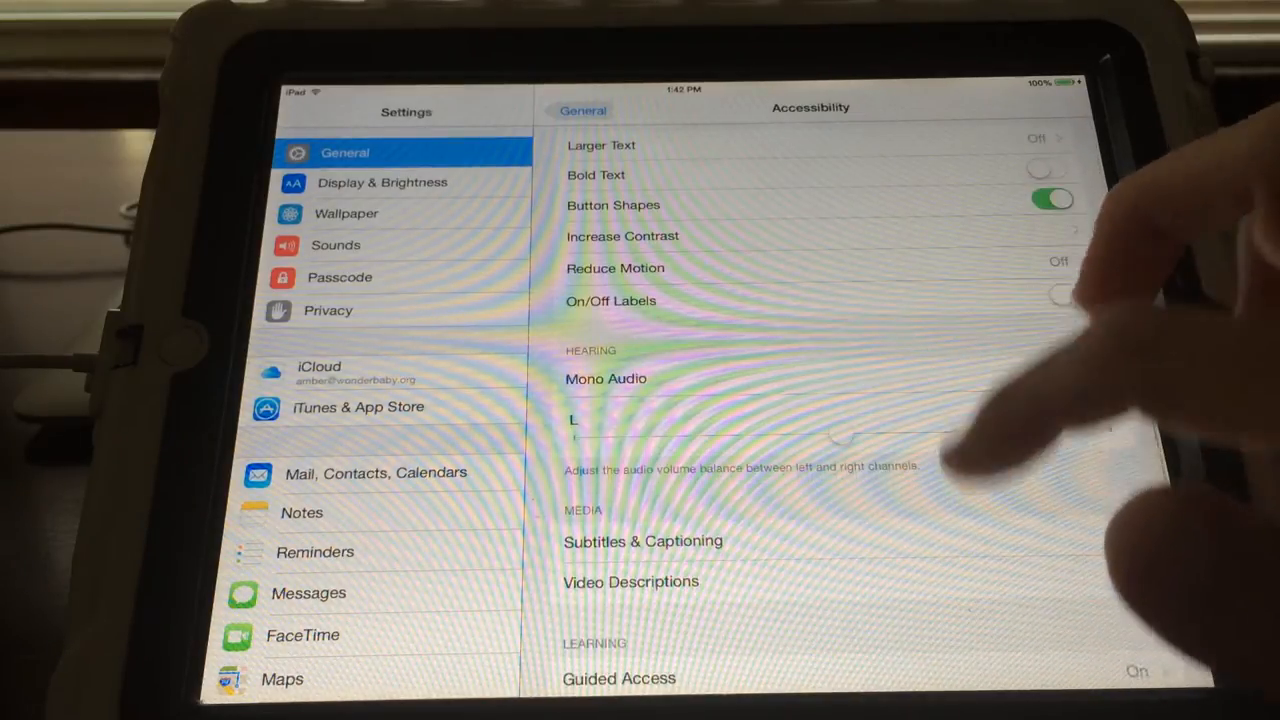
scroll(down, 3)
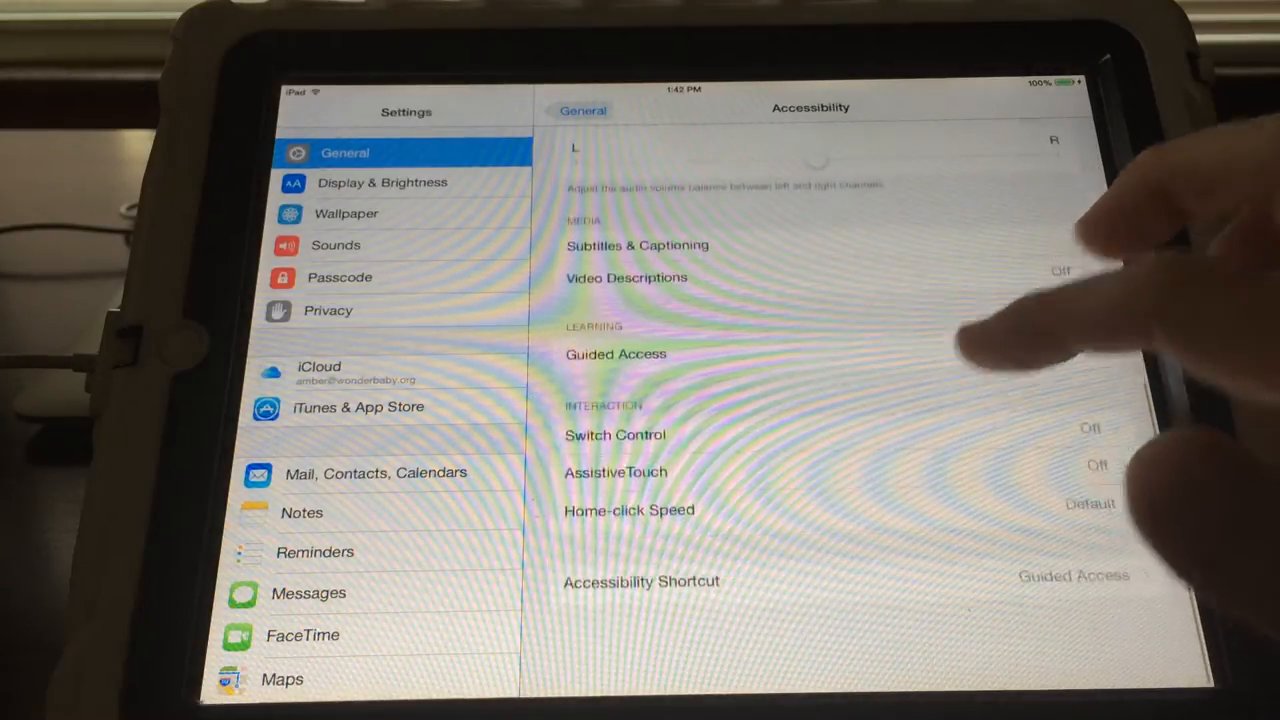
click(616, 472)
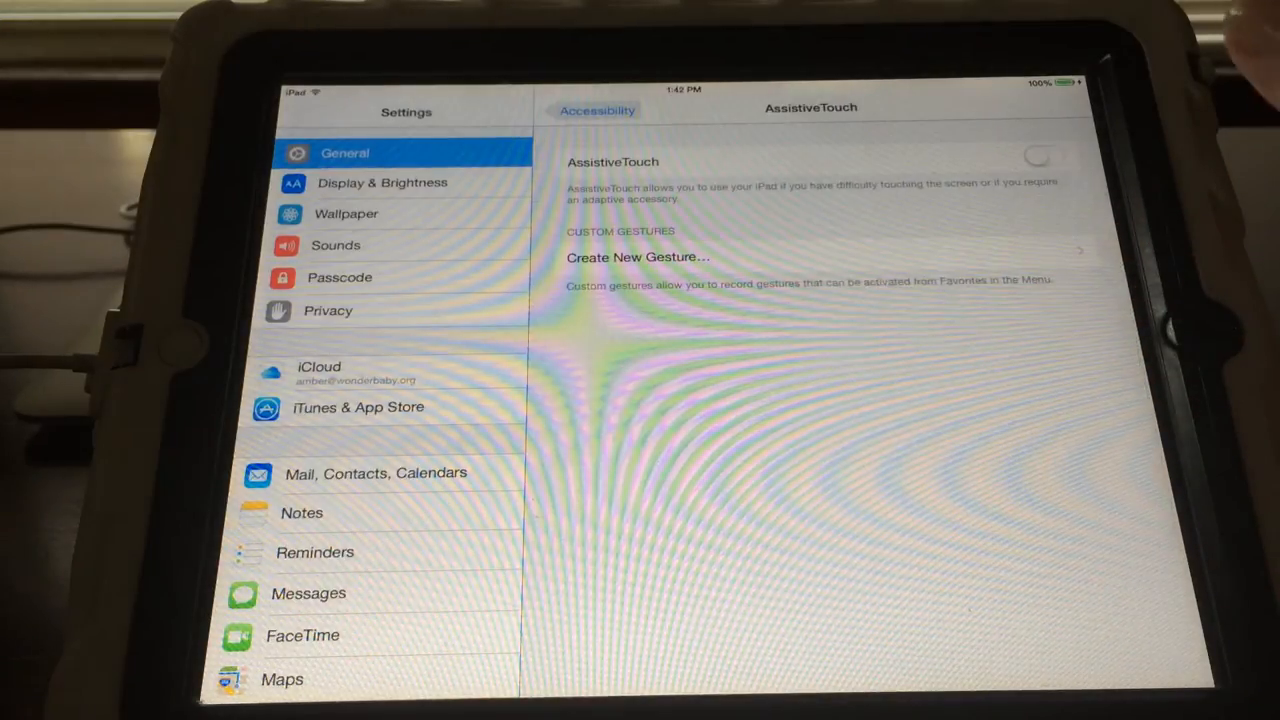
- Switch AssistiveTouch on and bring up its floating menu of six options
click(1044, 156)
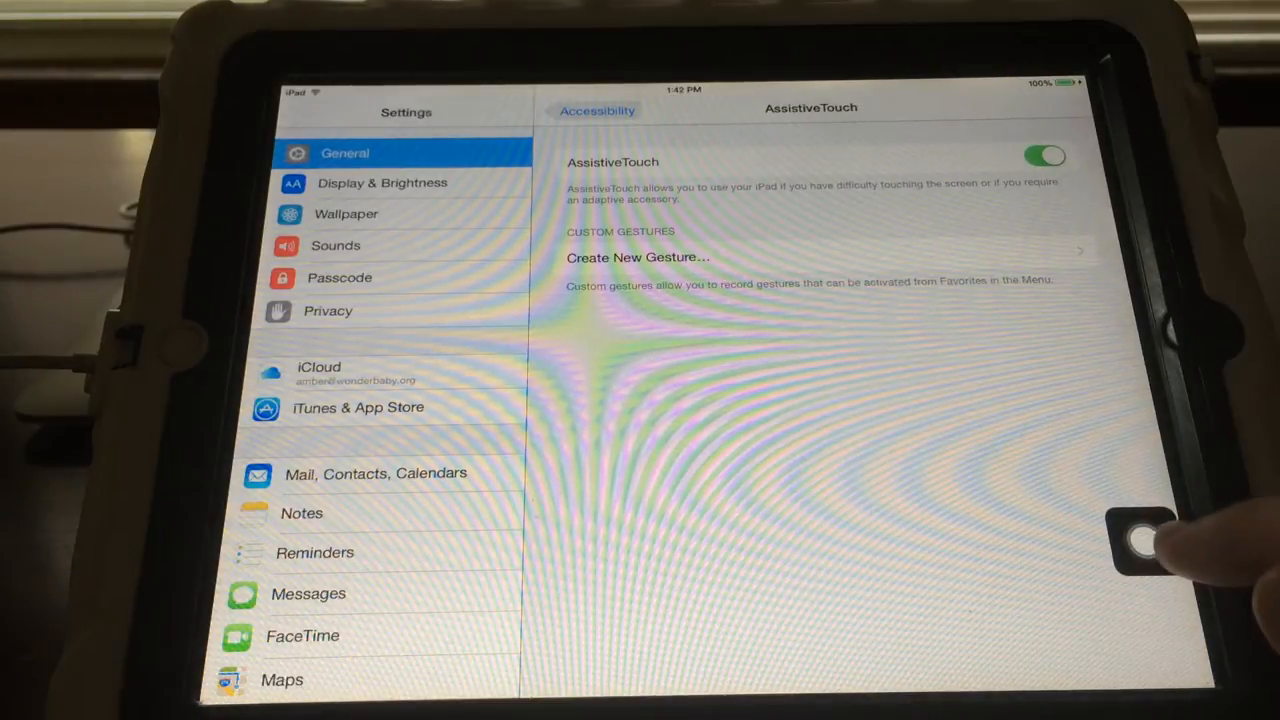
click(1140, 540)
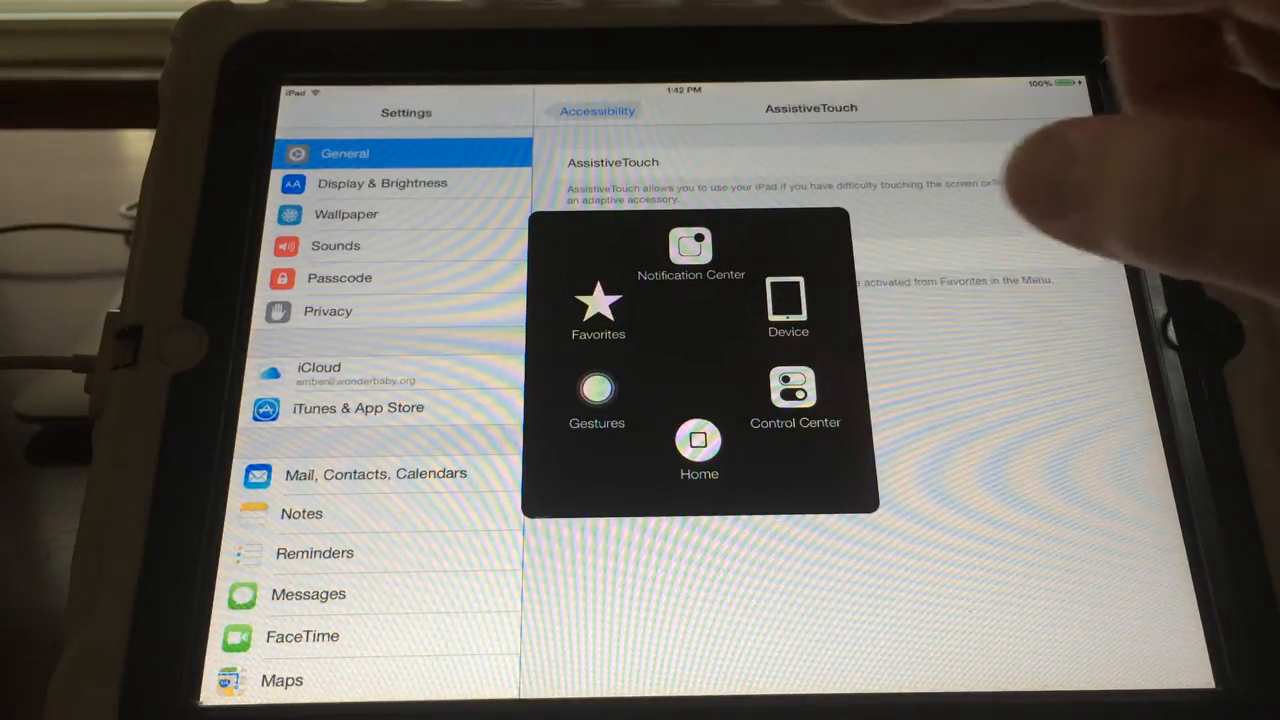
- Explore the AssistiveTouch menu options, then dismiss it back to the settings page
click(1044, 156)
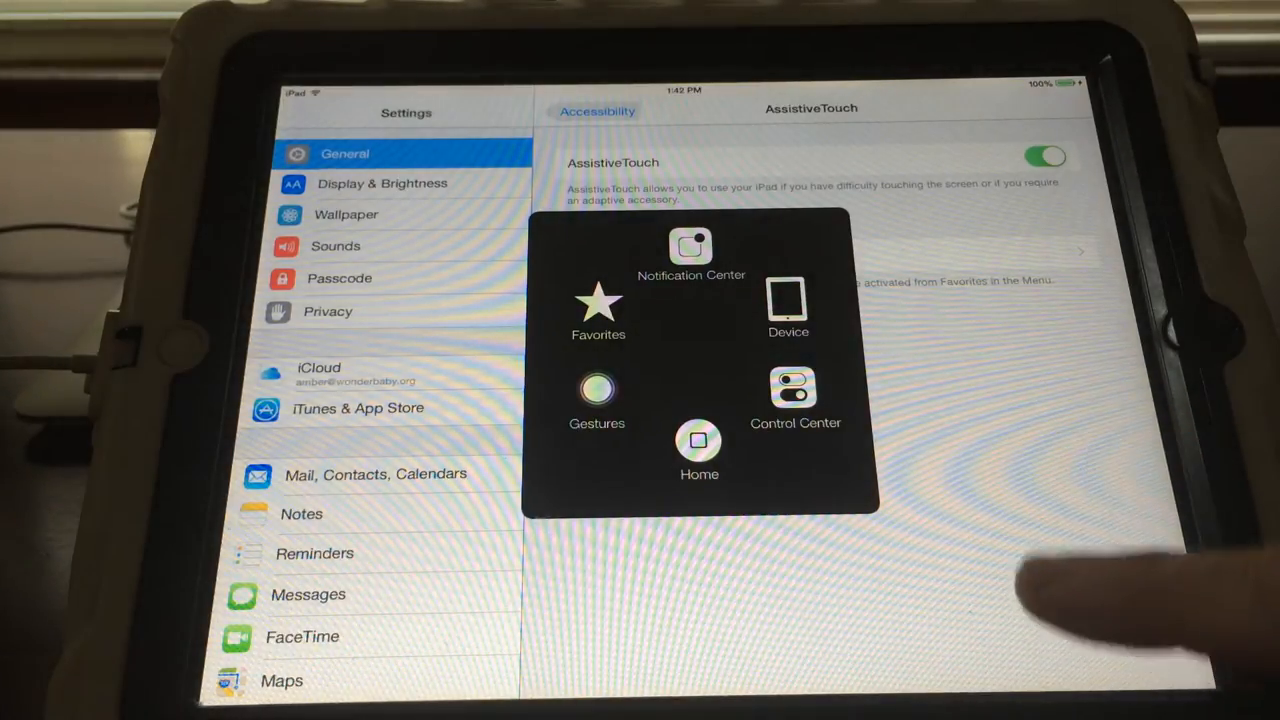
click(596, 400)
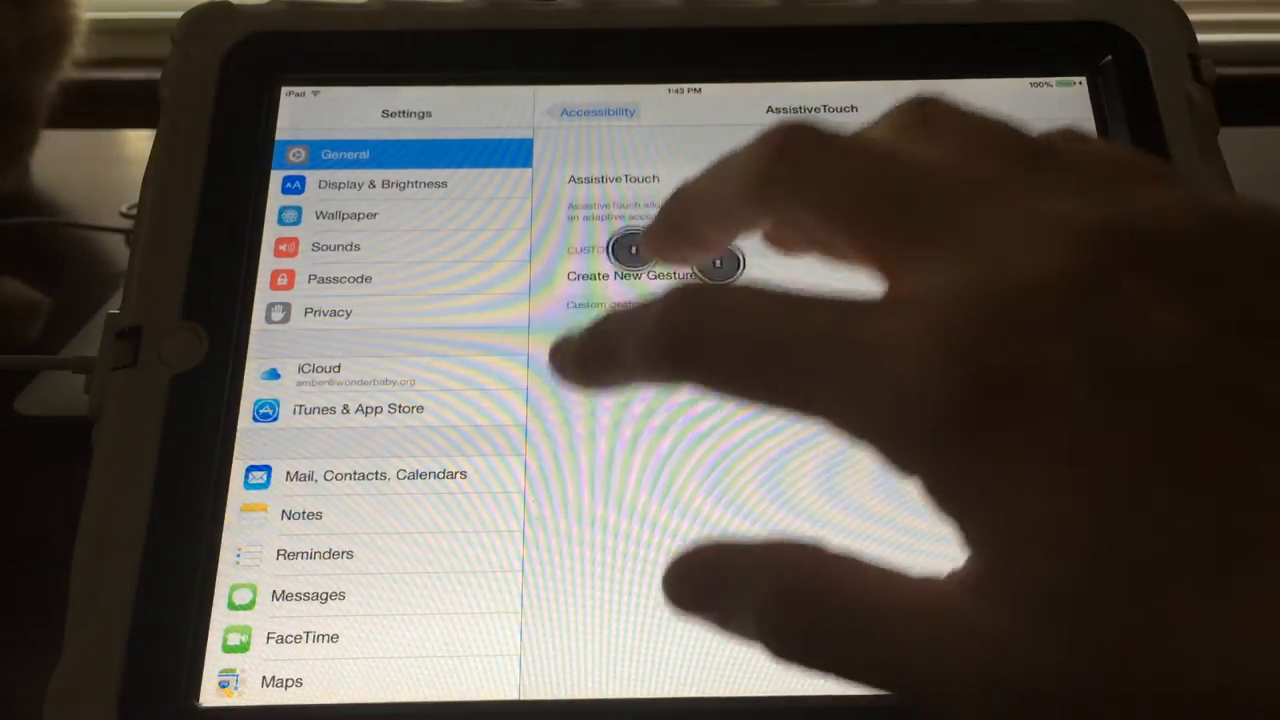
click(1046, 156)
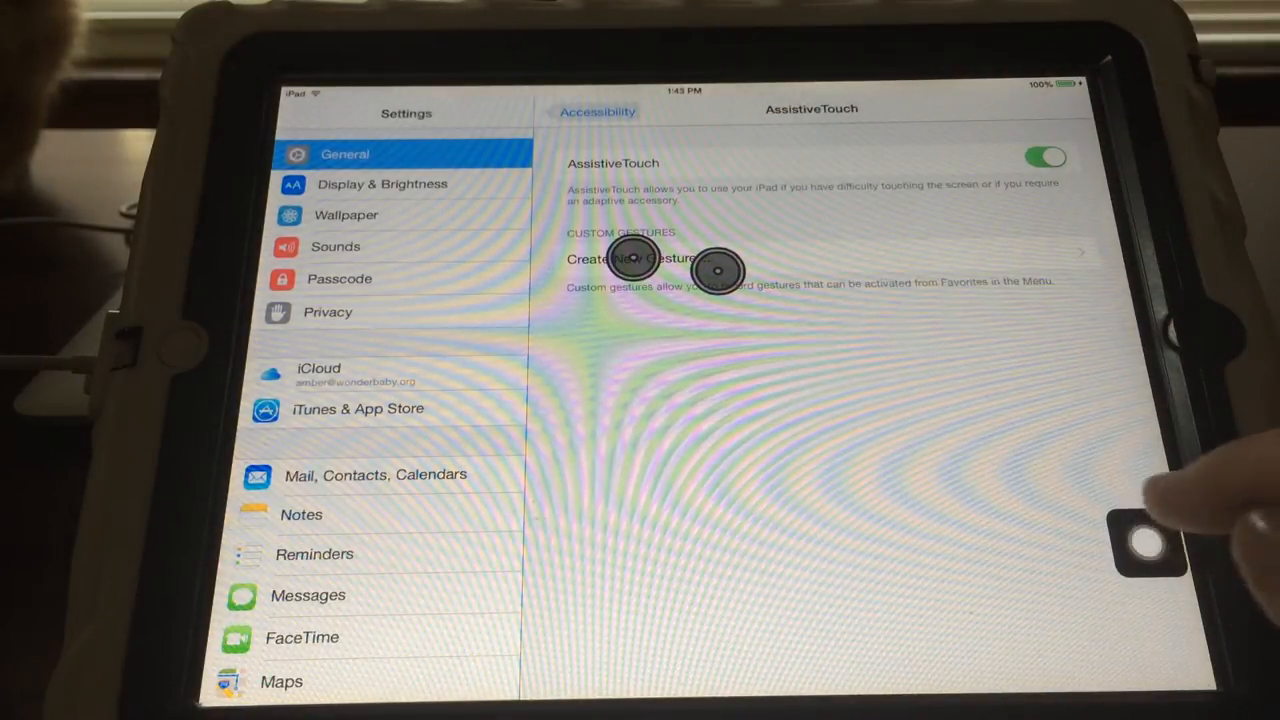
- Cancel the two-finger touch markers and begin recording a new custom gesture
click(1150, 540)
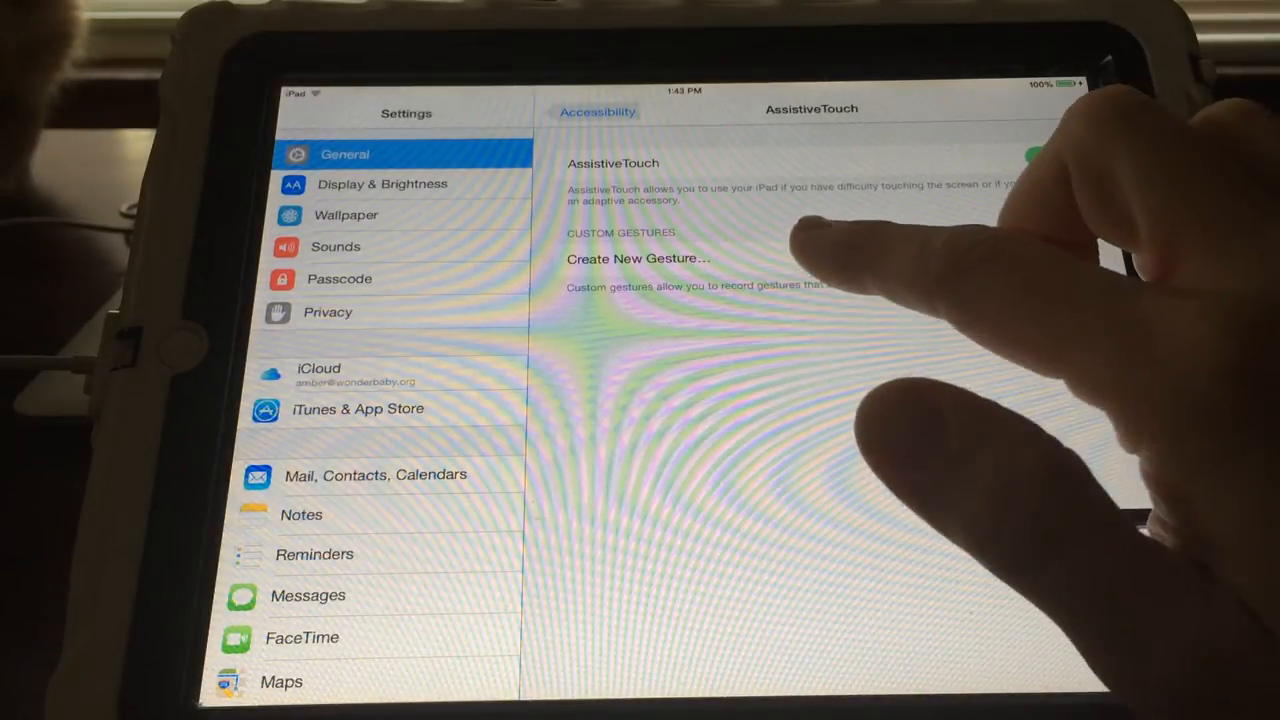
click(1044, 158)
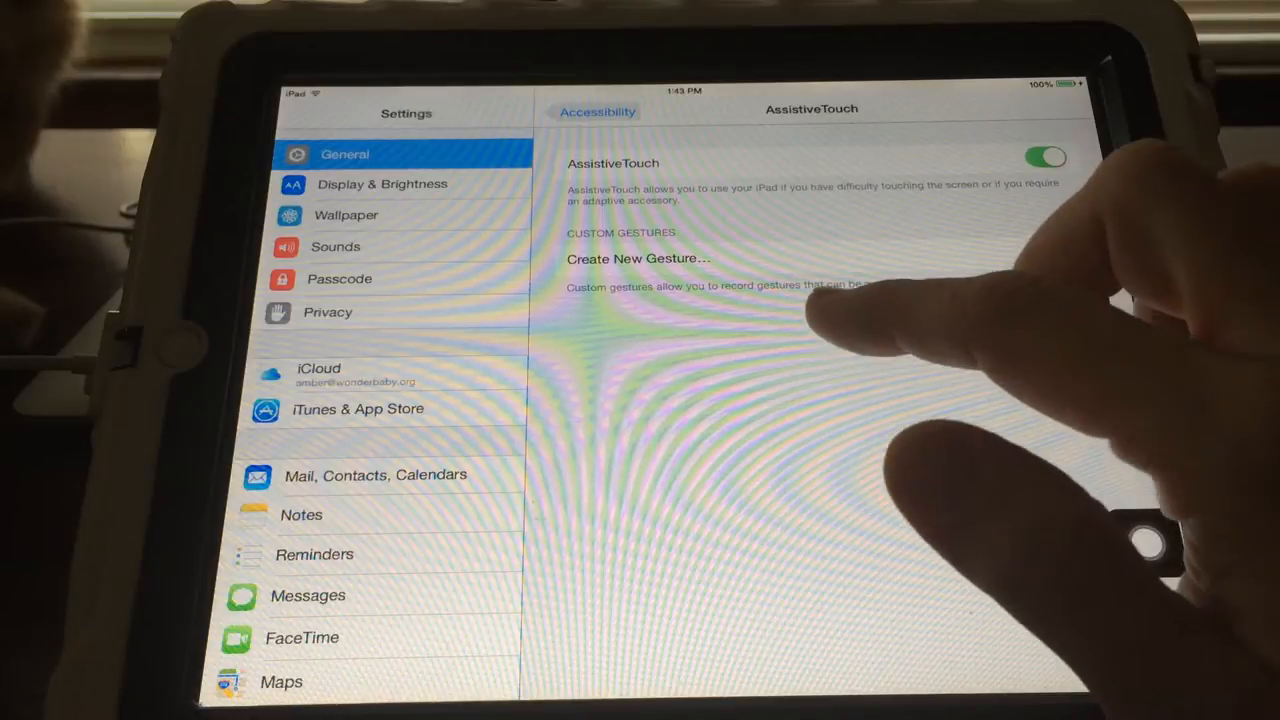
click(636, 258)
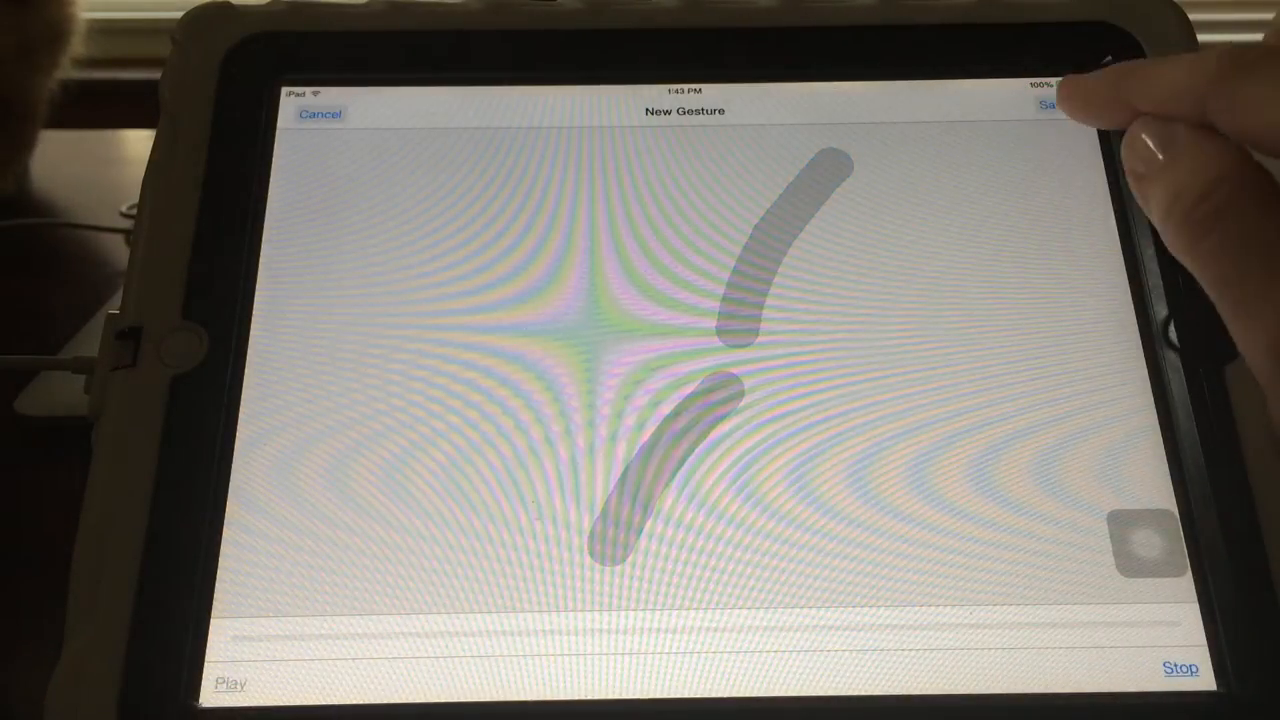
- Save the recorded closing pinch gesture under the name 'Close pinch'
click(1056, 104)
text(Close)
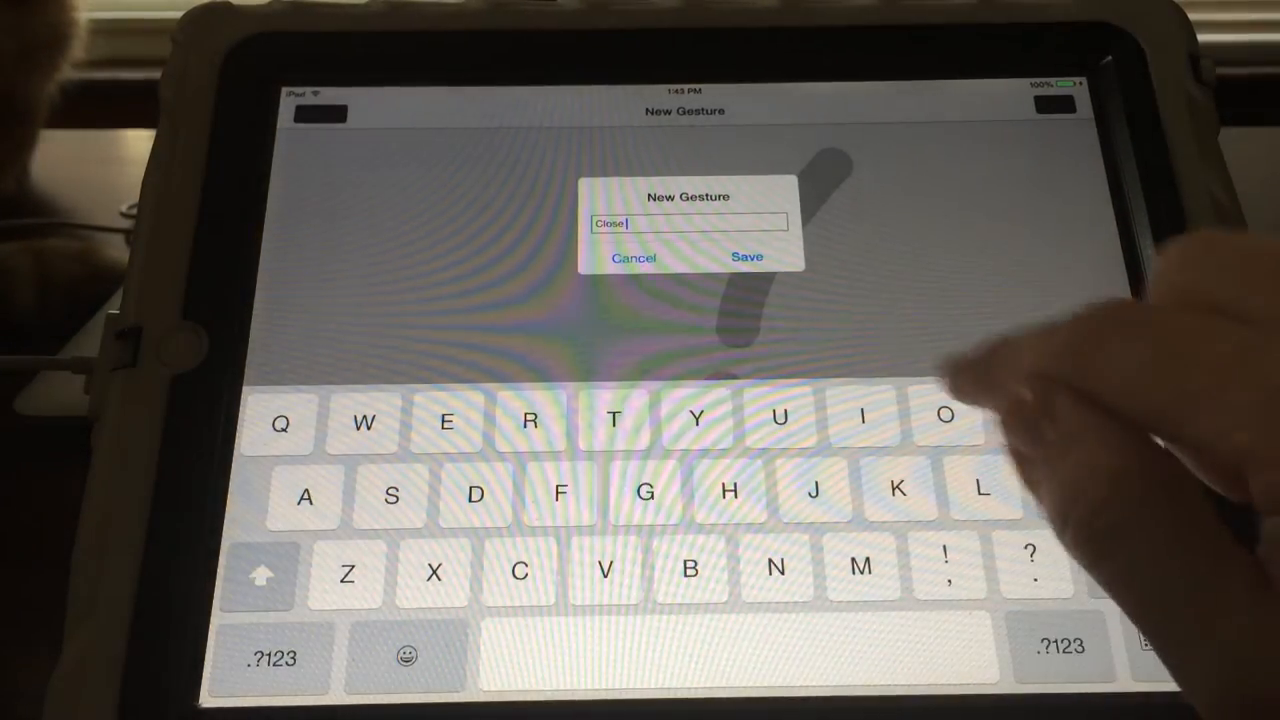
text(pinch)
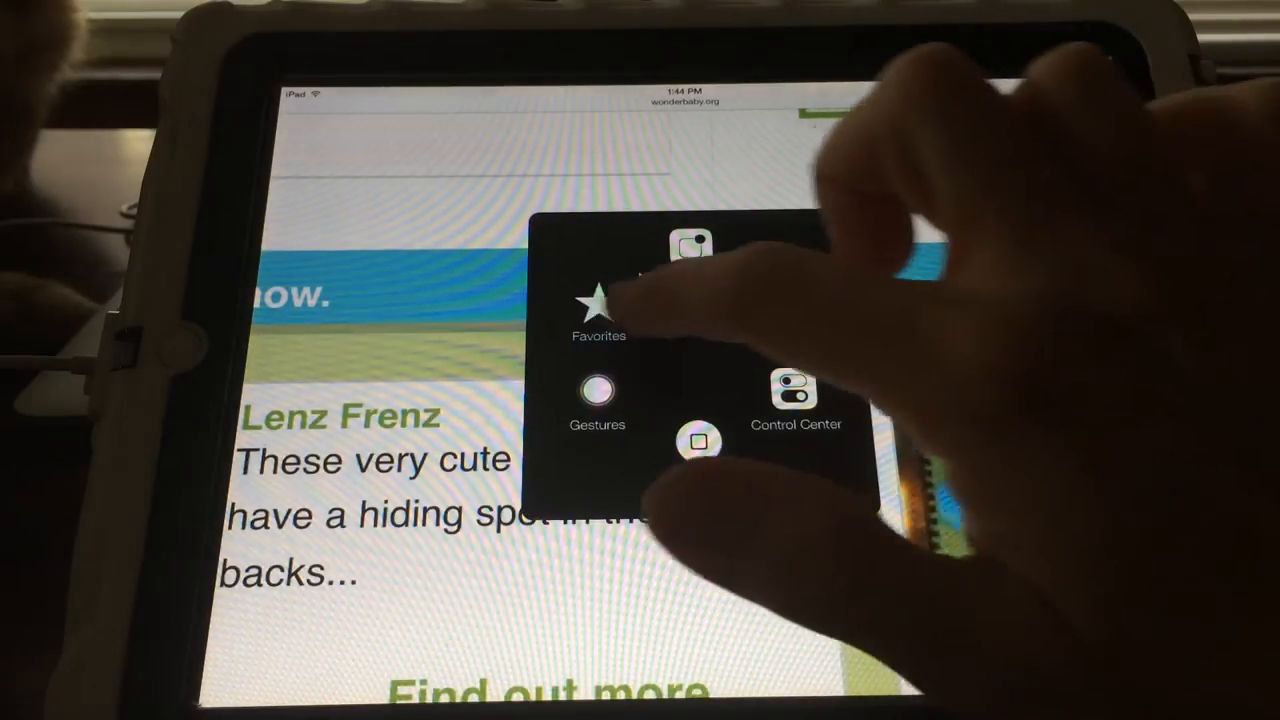
- Show the AssistiveTouch Favorites panel holding the saved pinch gesture over the web page
click(596, 300)
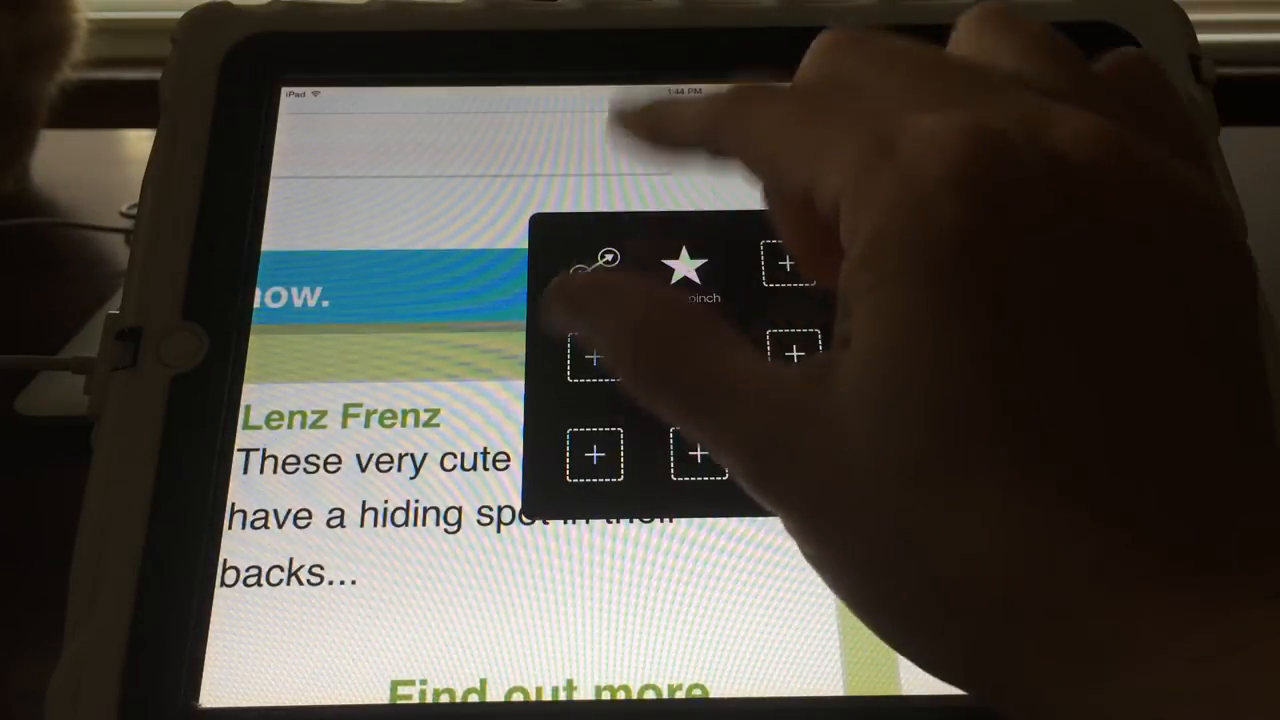